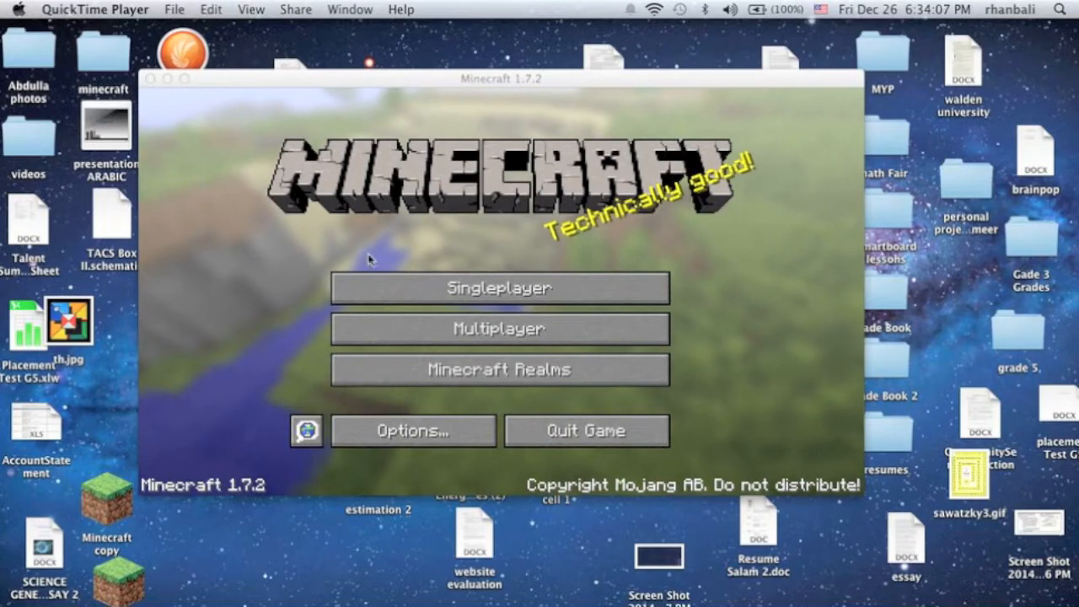
mouse_move(189, 167)
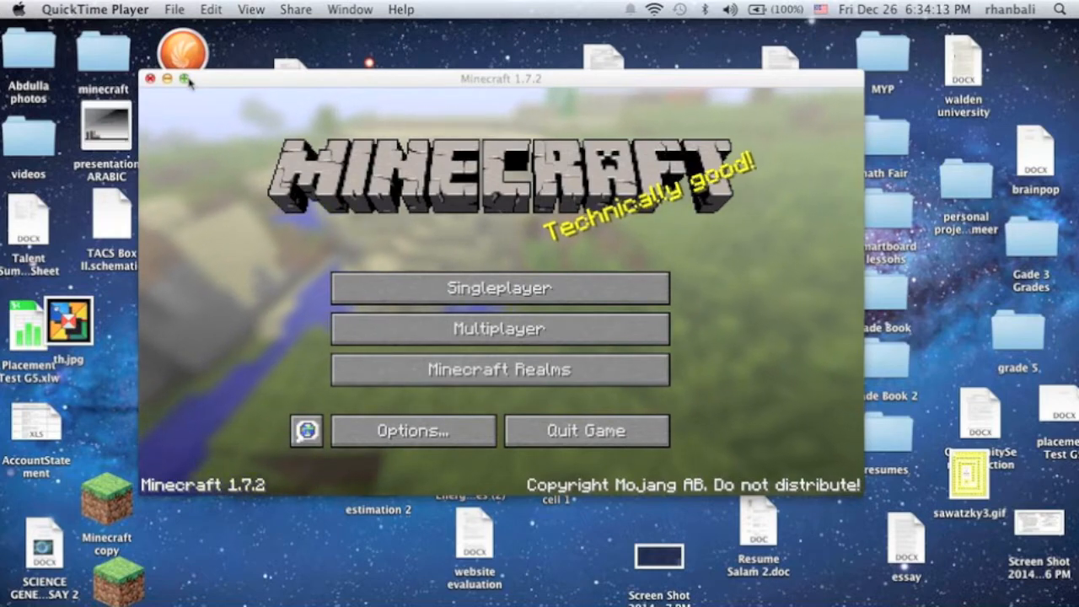
Maximize the Minecraft 1.7.2 window from its title bar so it fills the screen.
left_click(499, 78)
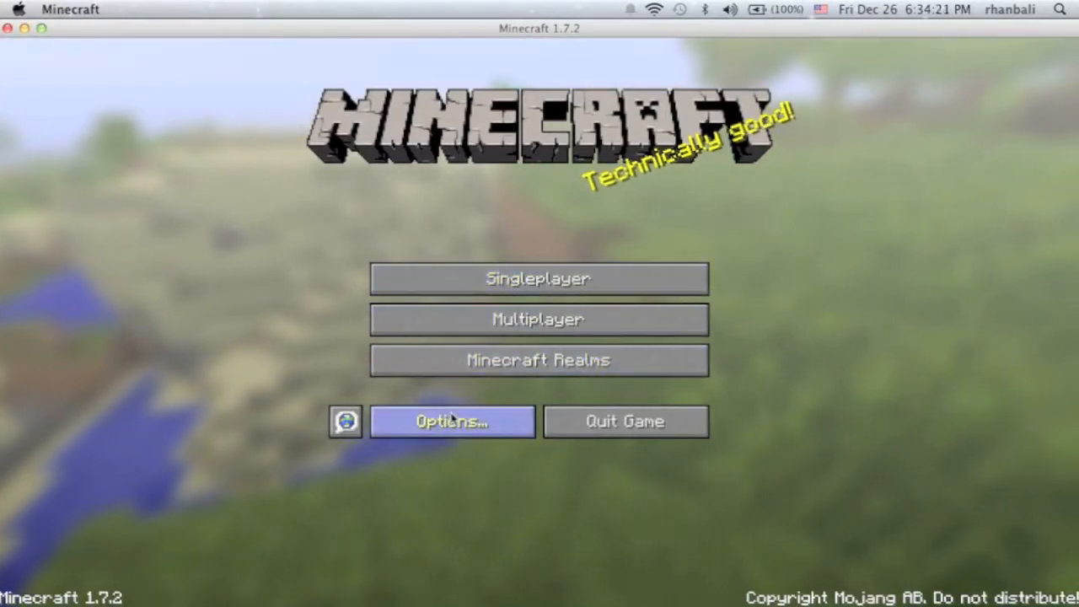
Load a saved flat creative world from the Singleplayer list and enter it.
left_click(539, 278)
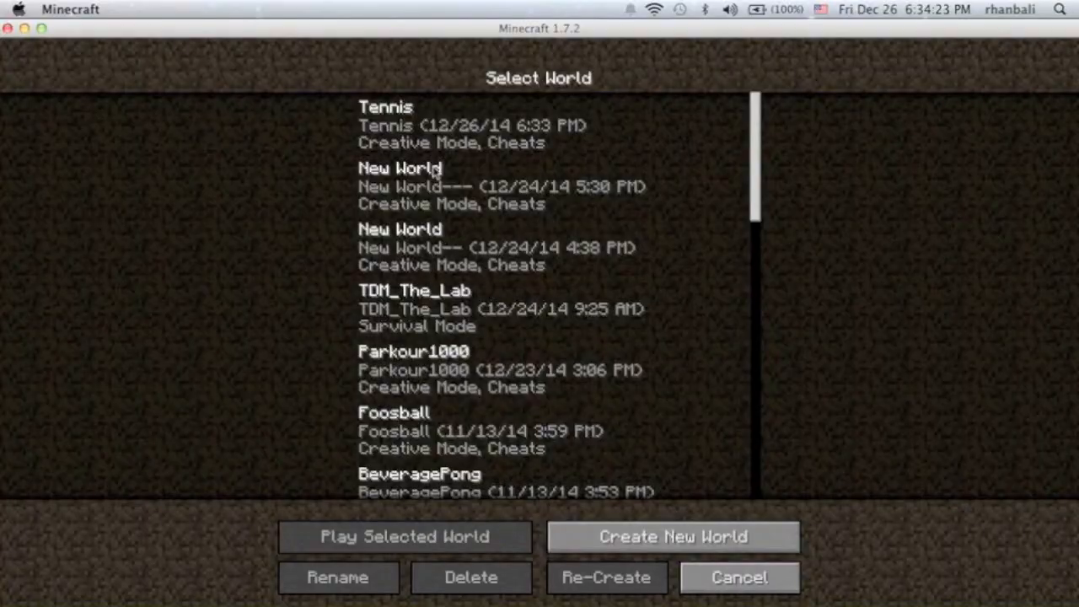
left_click(404, 536)
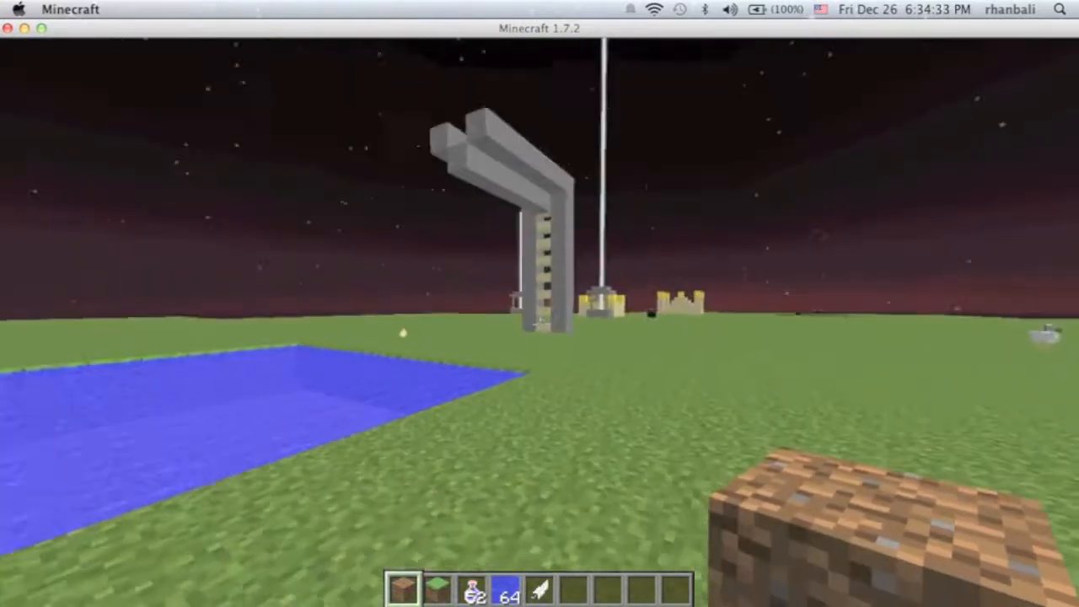
Try different Max Framerate caps in Video Settings between short bouts of play.
key("Escape")
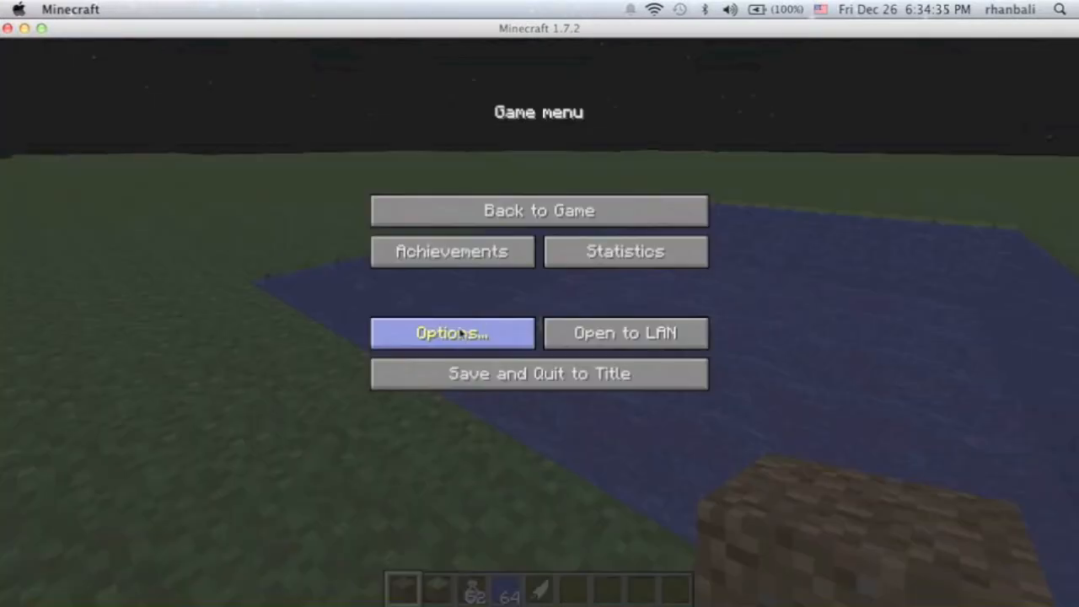
left_click(452, 332)
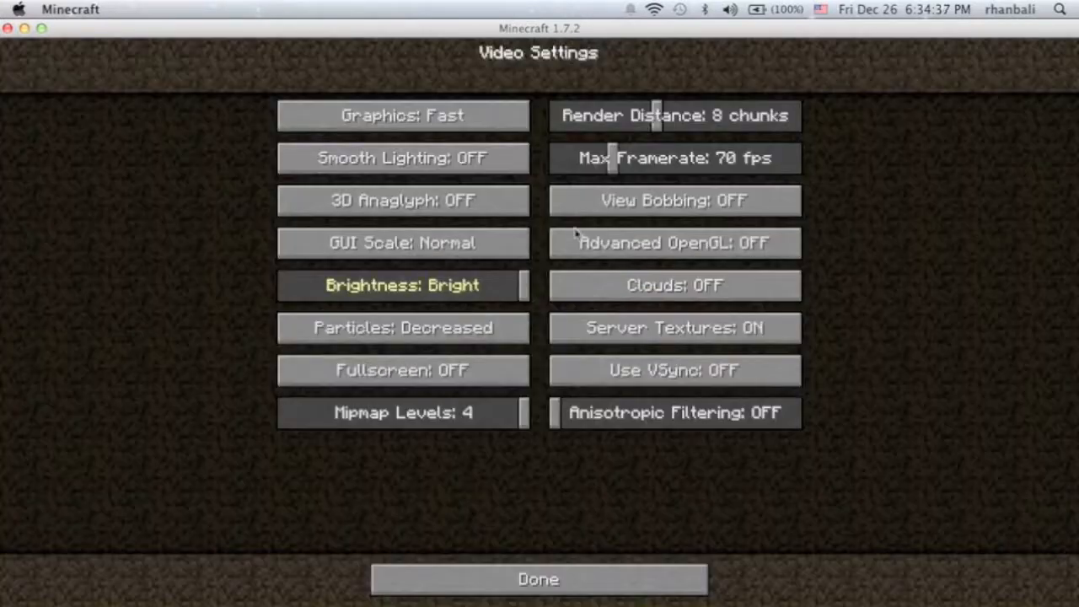
left_click(538, 580)
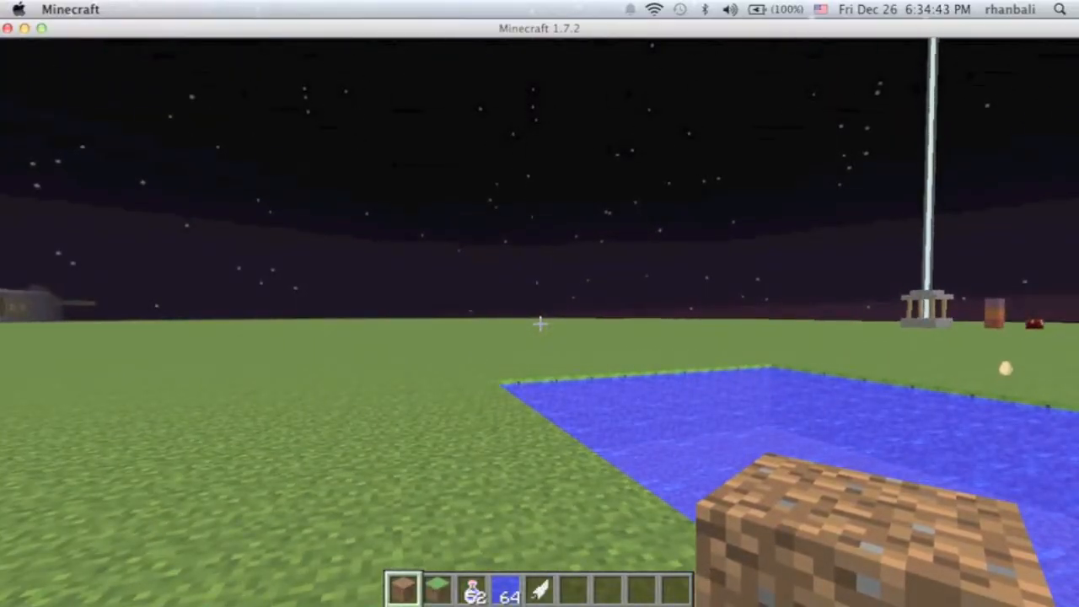
key("Escape")
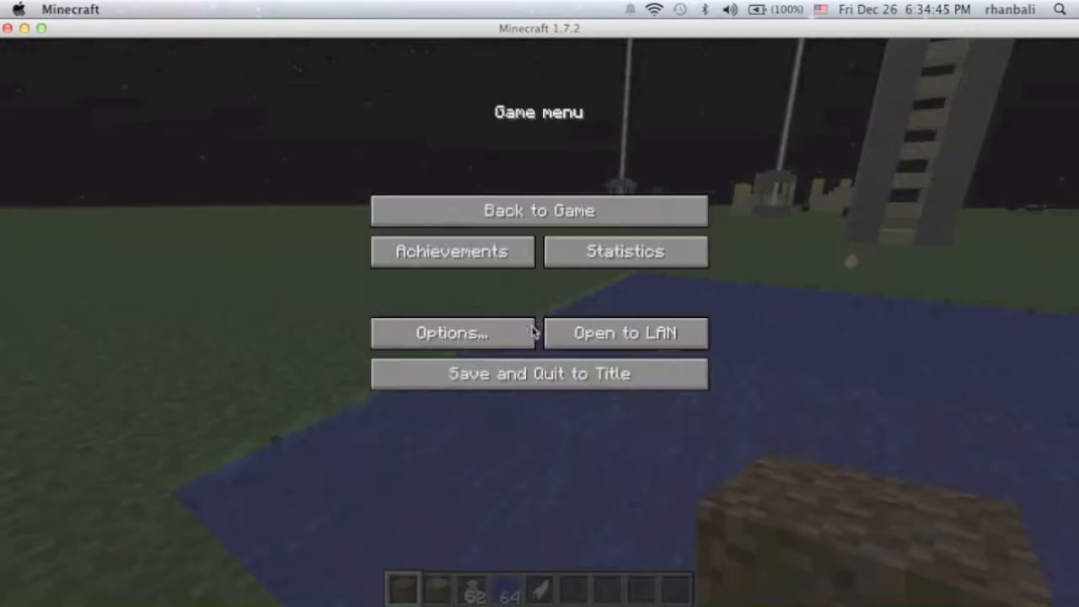
left_click(539, 209)
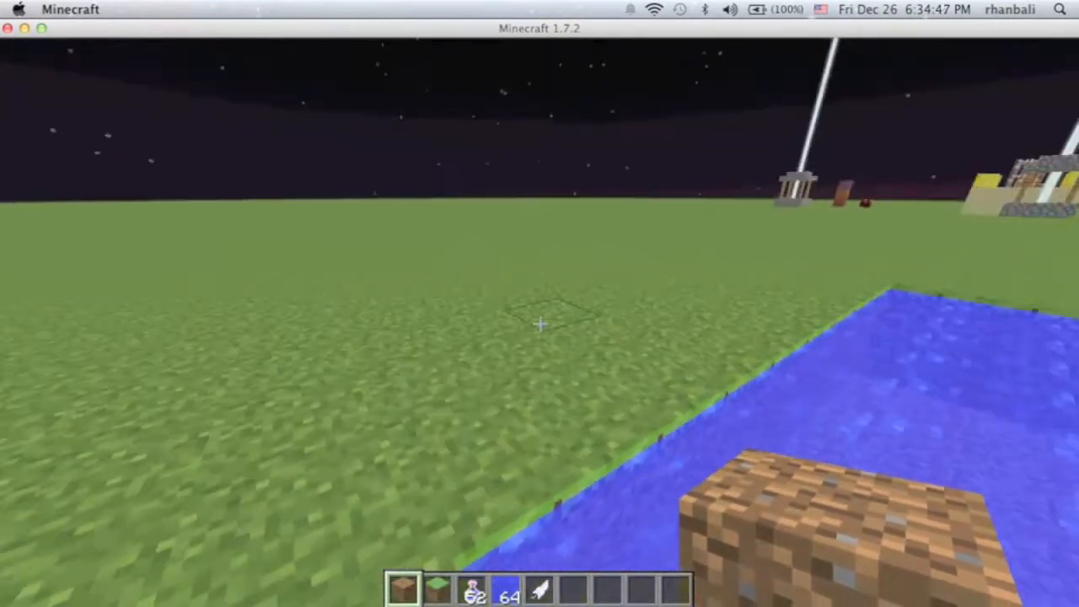
mouse_move(540, 337)
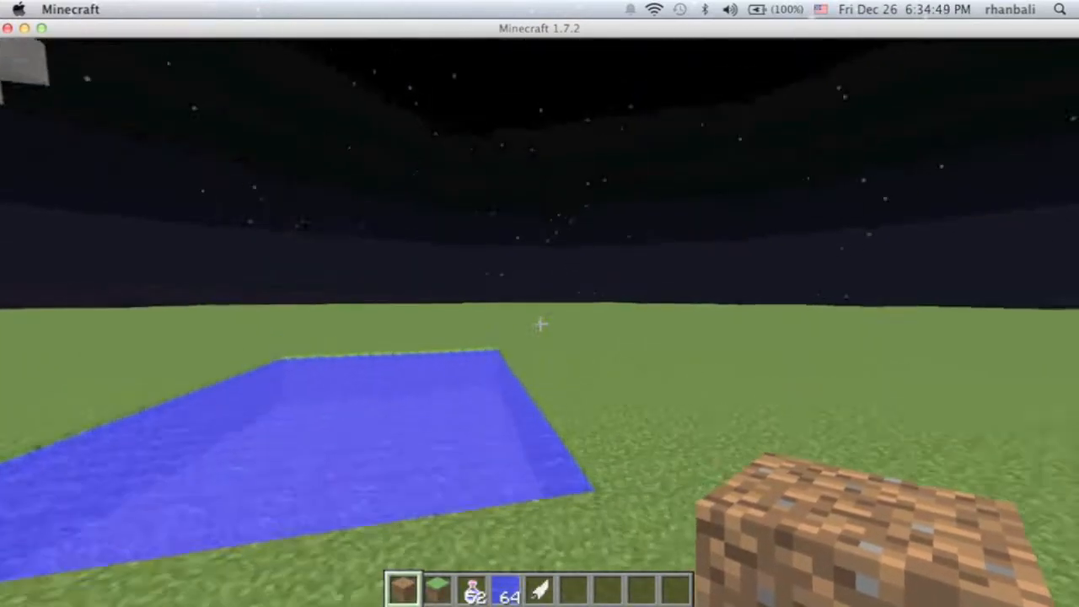
key("Escape")
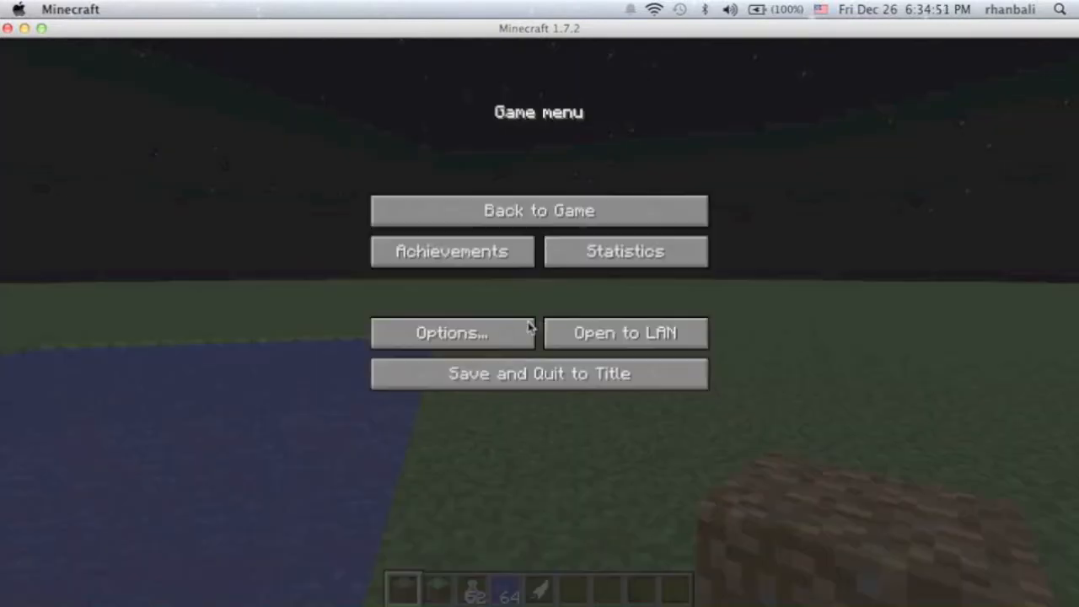
left_click(452, 333)
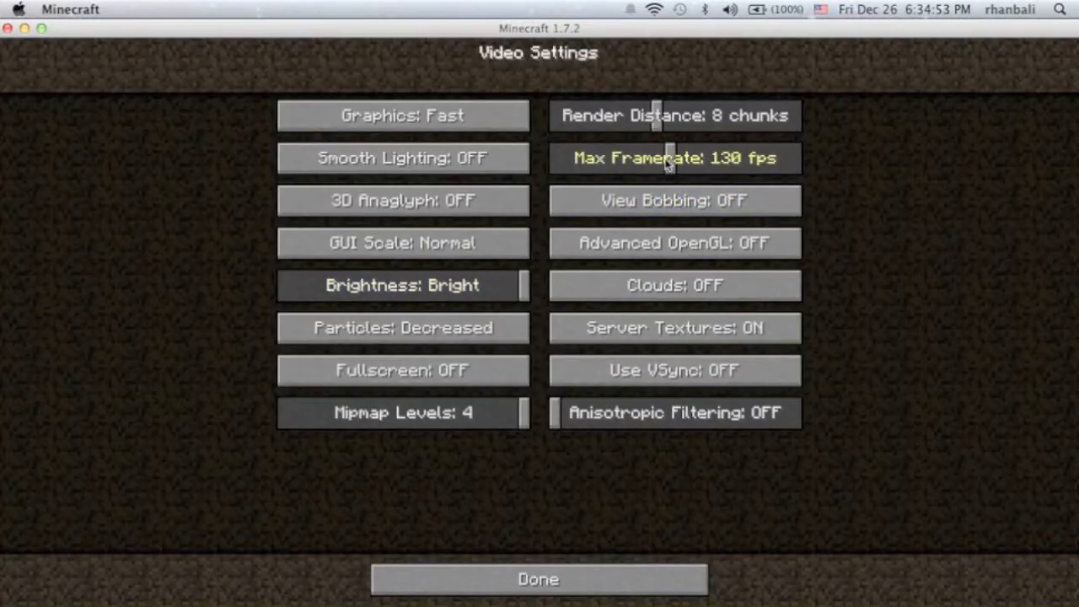
left_click(536, 578)
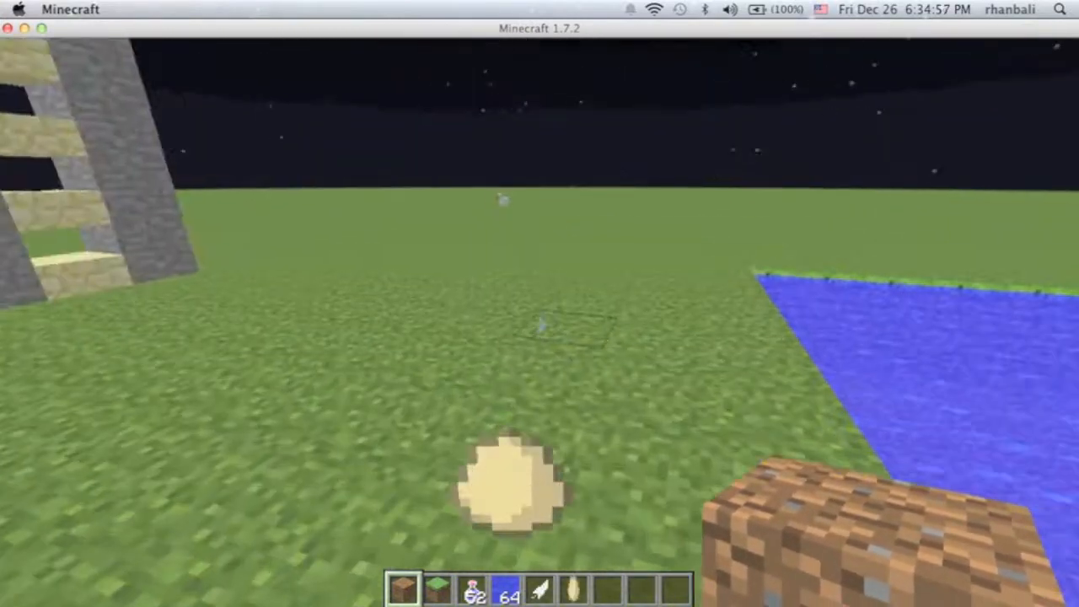
Clear most hotbar items via the creative inventory, then lower Max Framerate to 50 fps.
key("e")
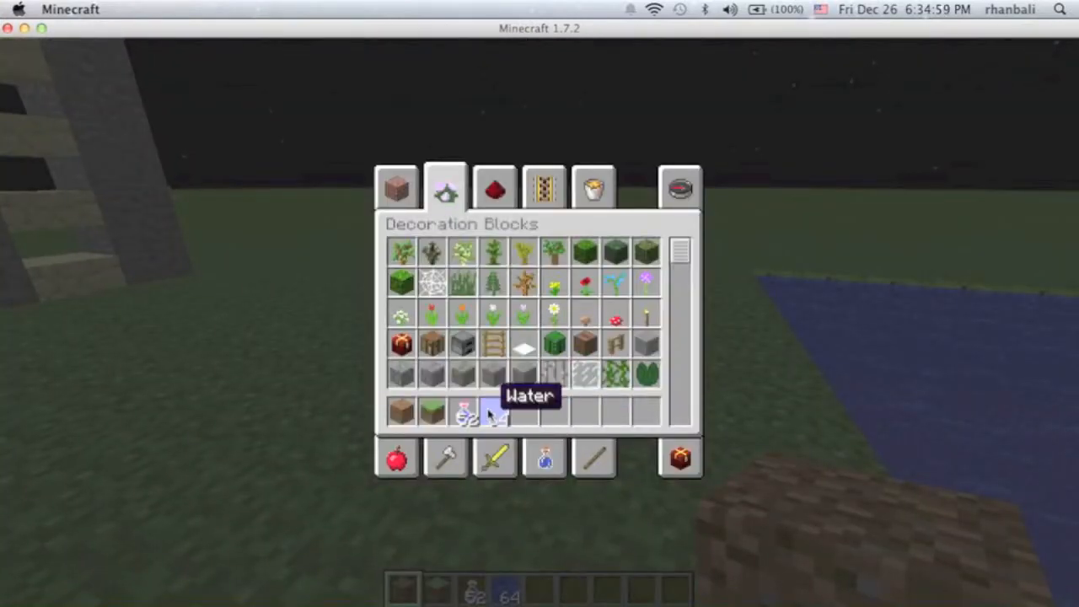
mouse_move(402, 414)
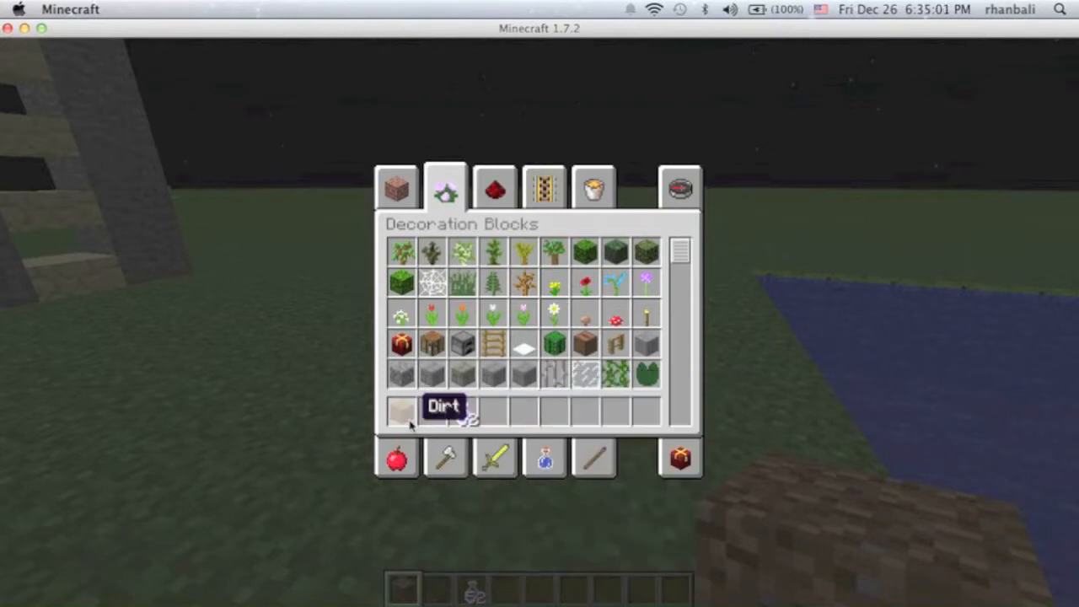
key("escape")
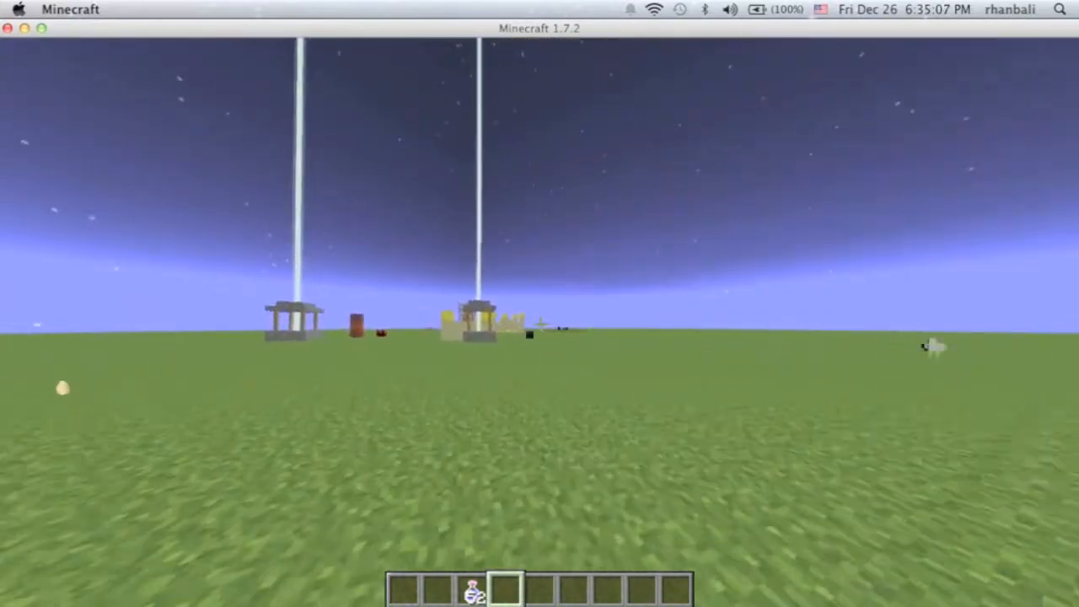
key("Escape")
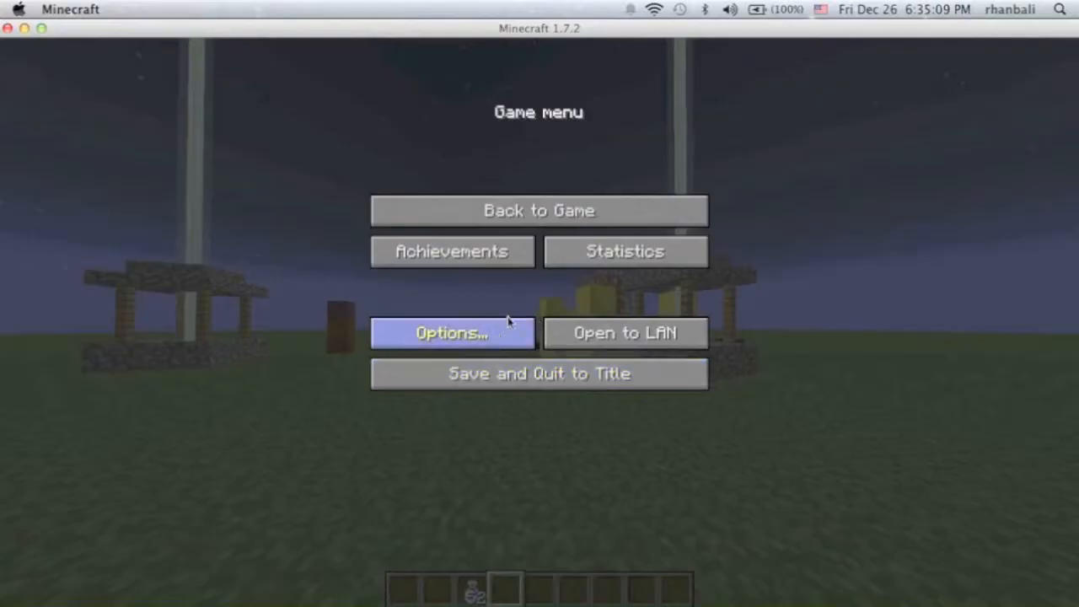
left_click(452, 332)
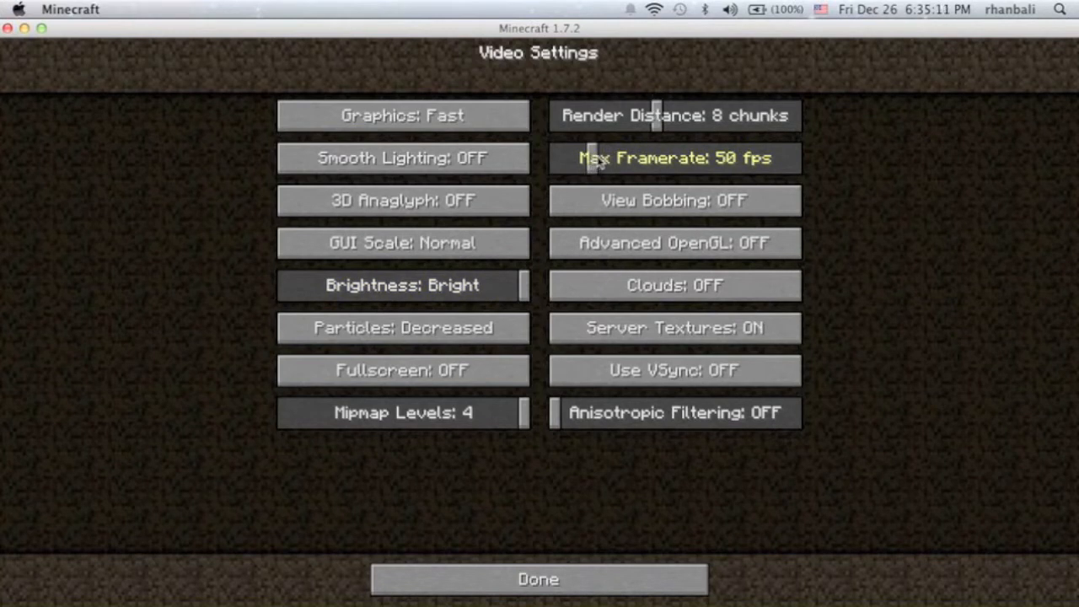
left_click(538, 580)
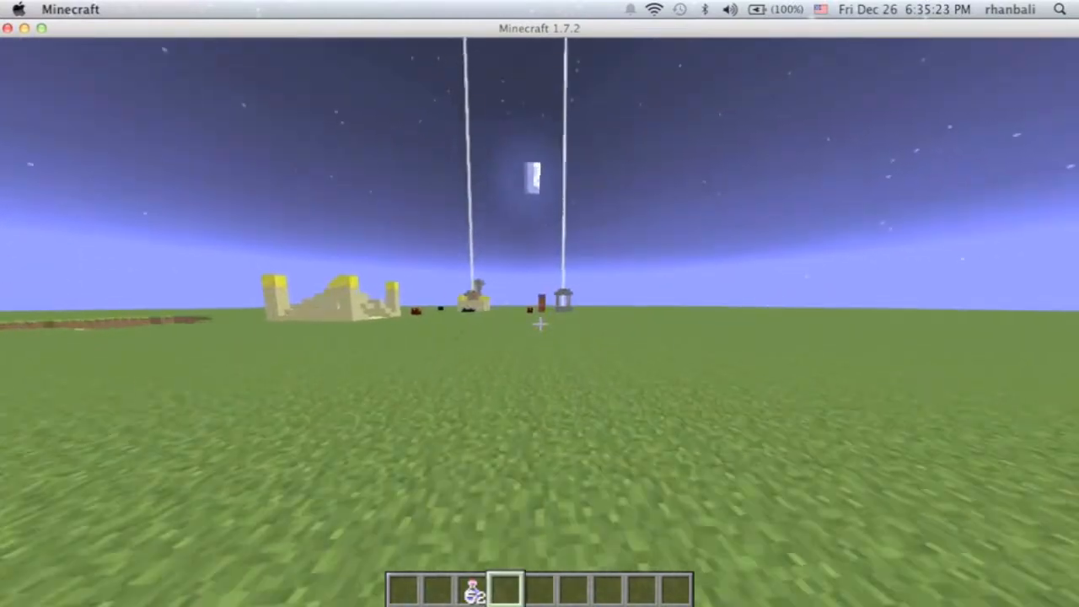
Toggle Fullscreen on and back to OFF in Video Settings, leaving the game windowed at 70 fps.
key("Escape")
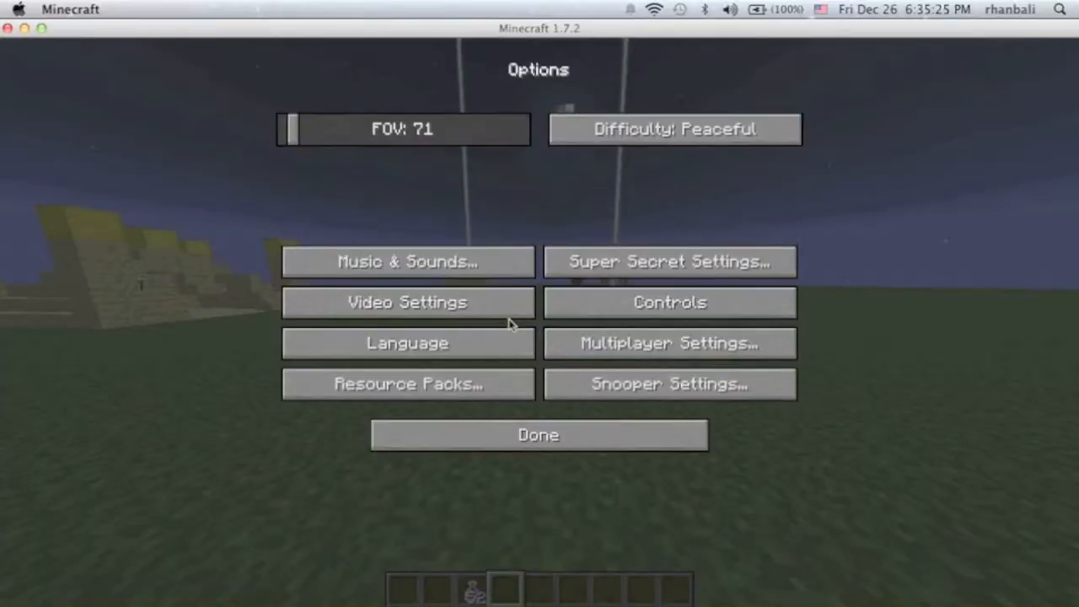
left_click(408, 302)
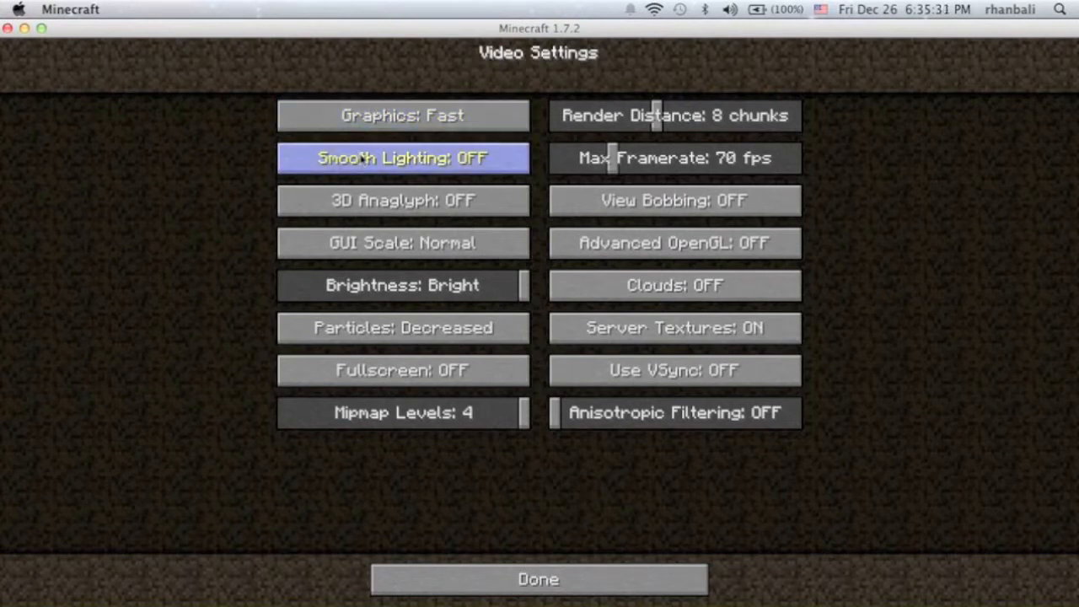
mouse_move(403, 199)
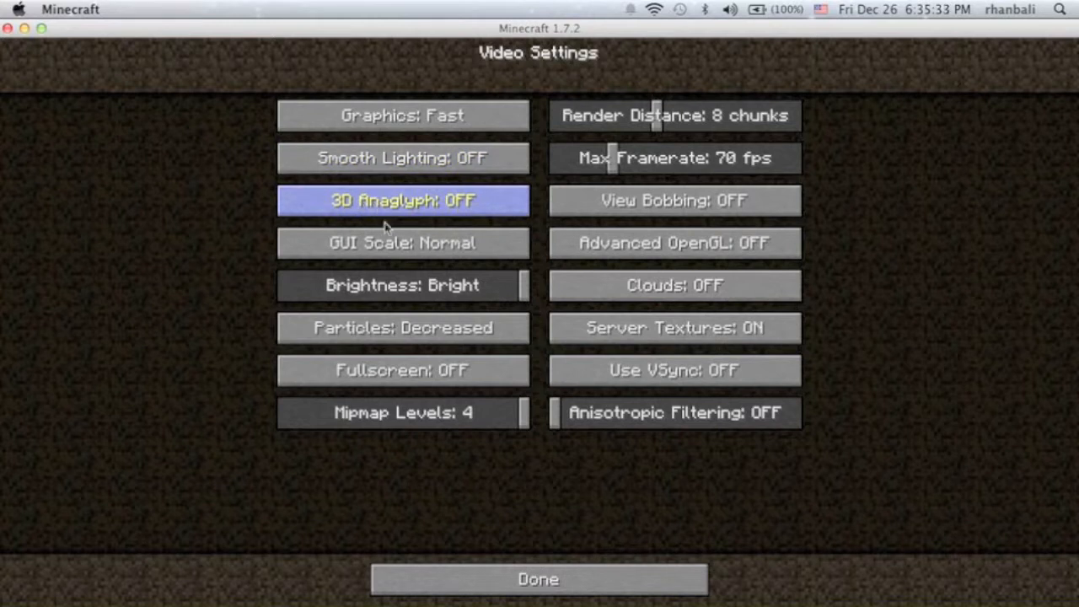
mouse_move(402, 243)
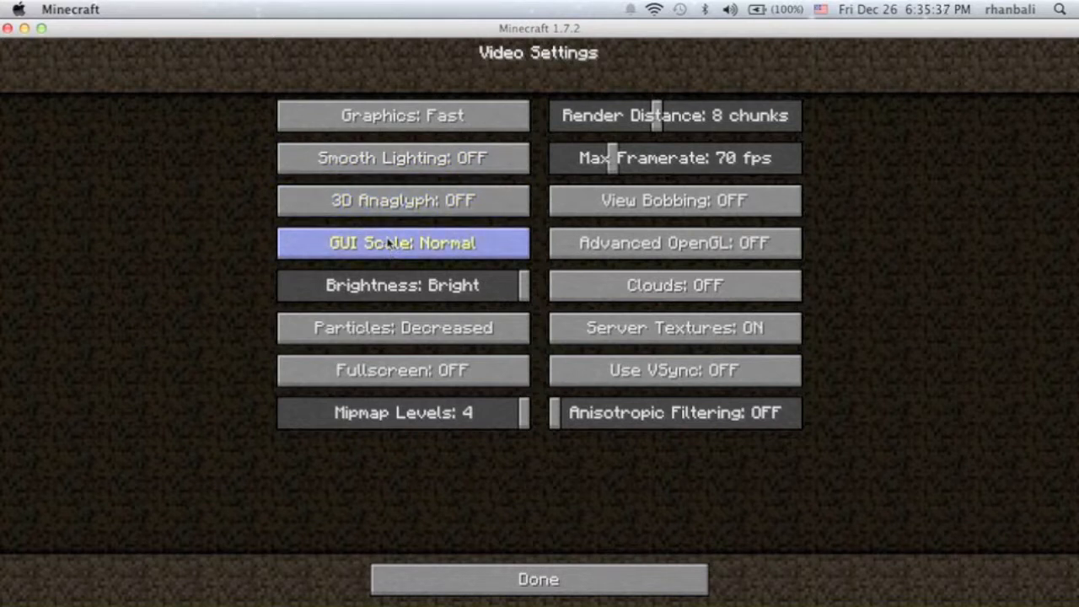
left_click(403, 243)
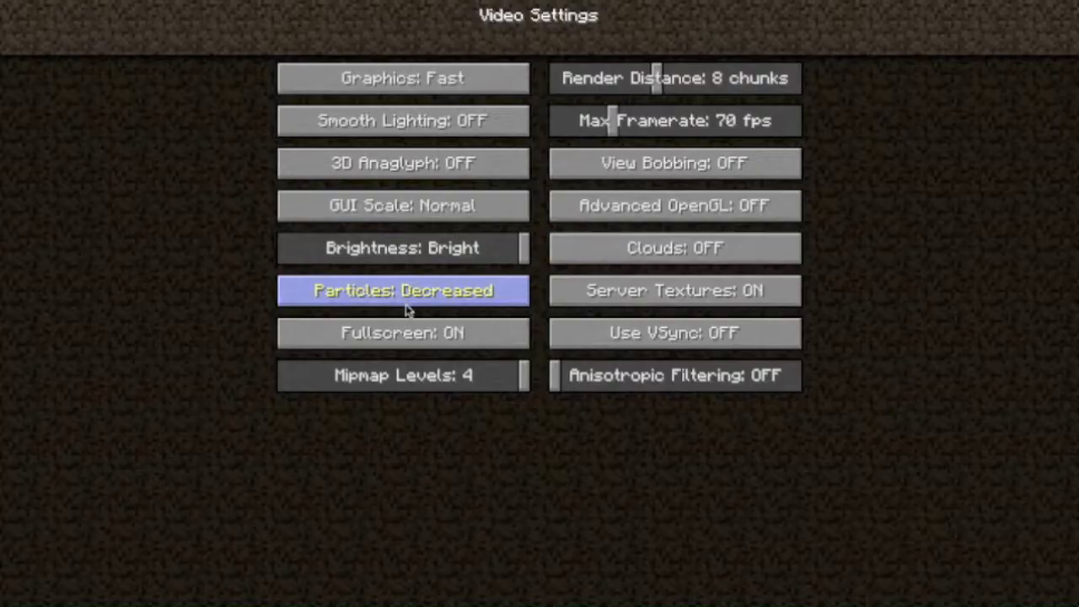
left_click(401, 333)
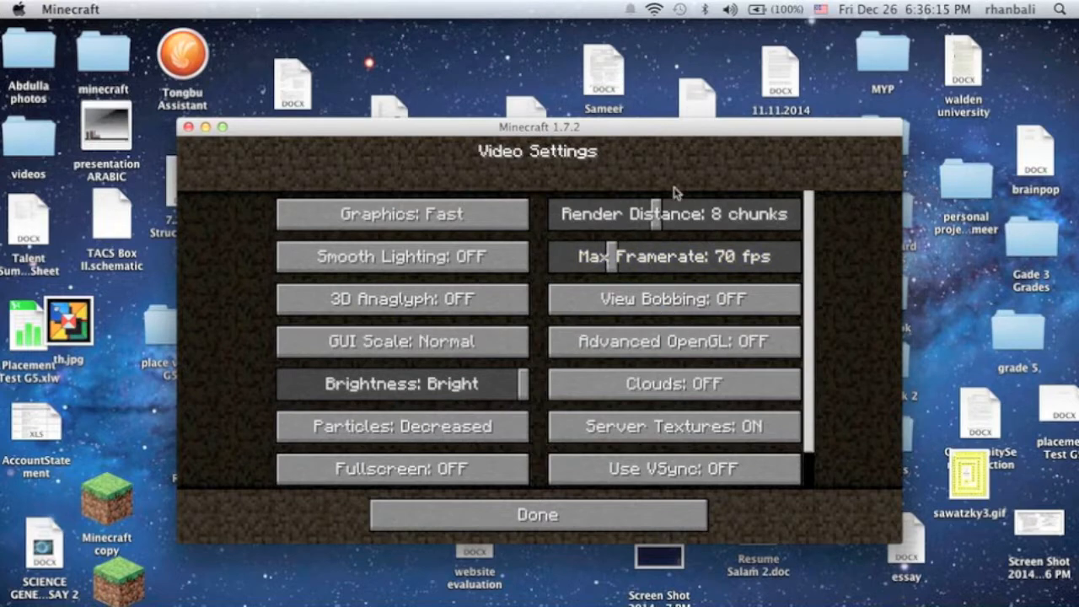
mouse_move(673, 214)
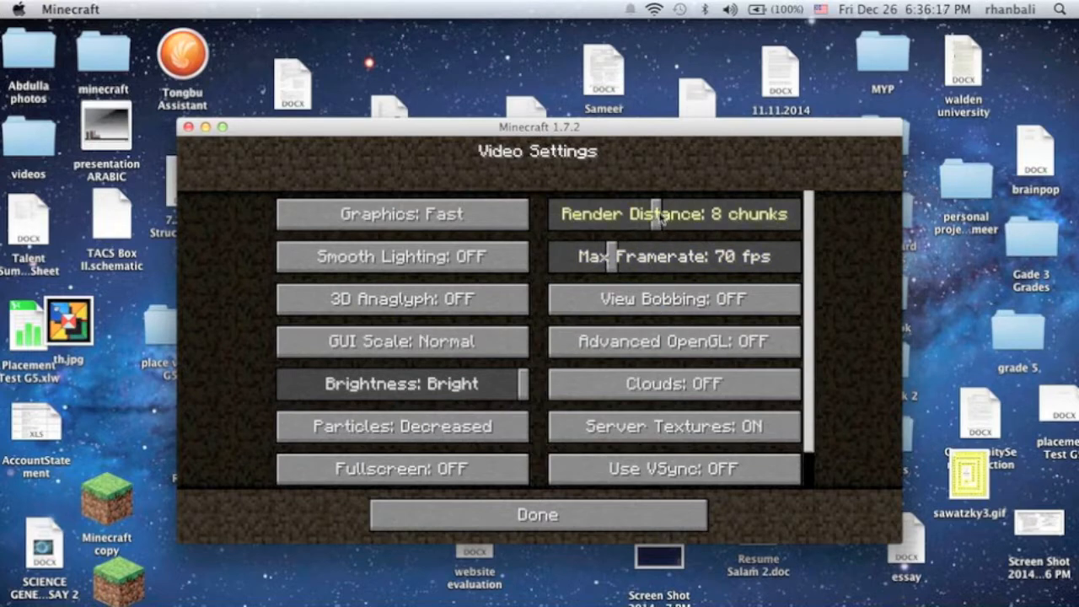
mouse_move(644, 236)
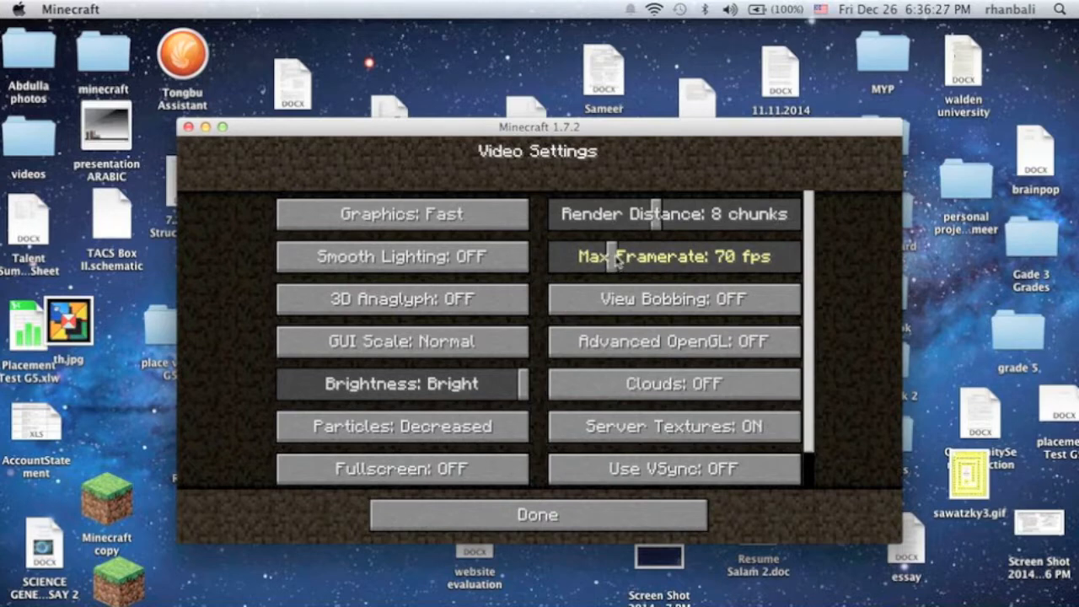
mouse_move(627, 492)
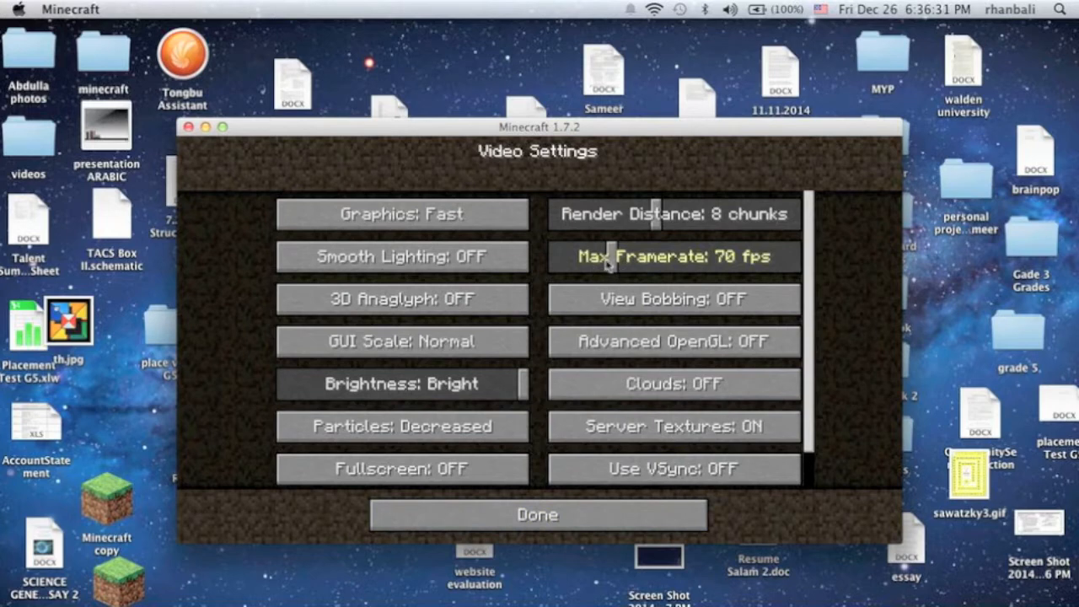
mouse_move(587, 276)
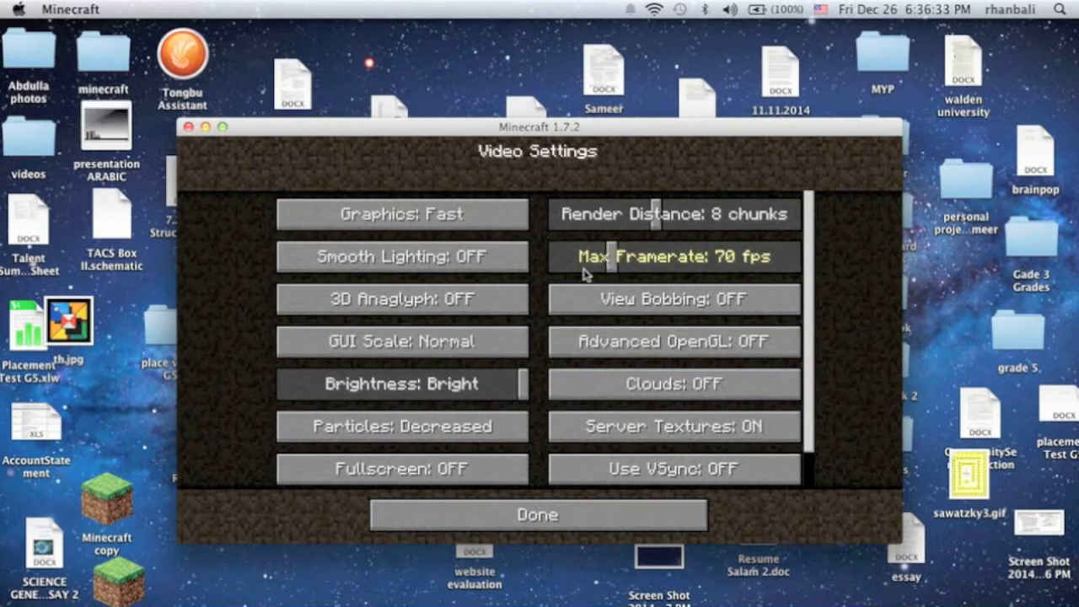
mouse_move(593, 270)
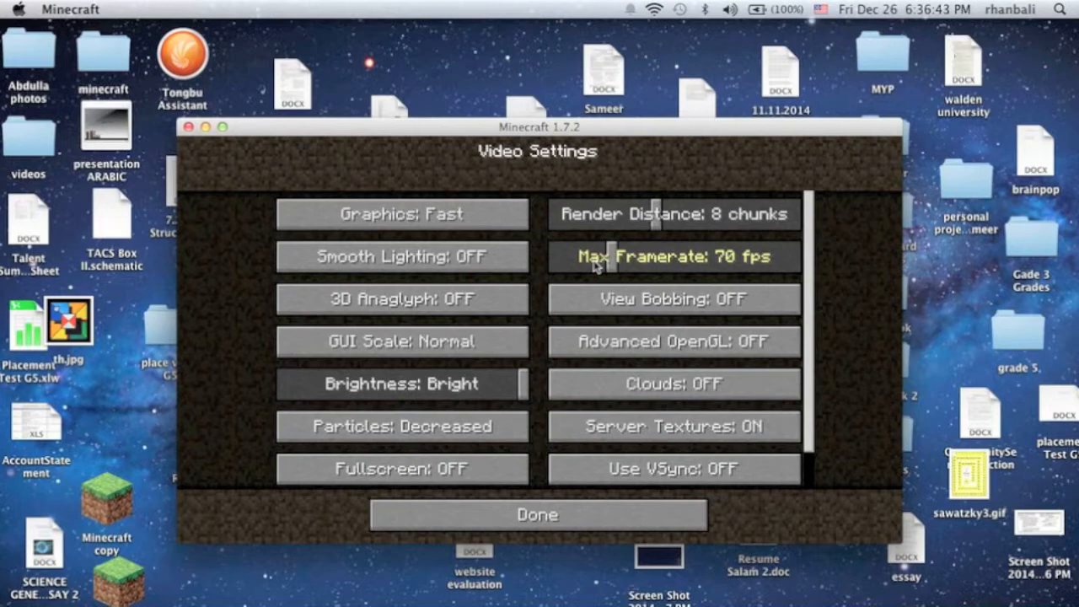
mouse_move(674, 298)
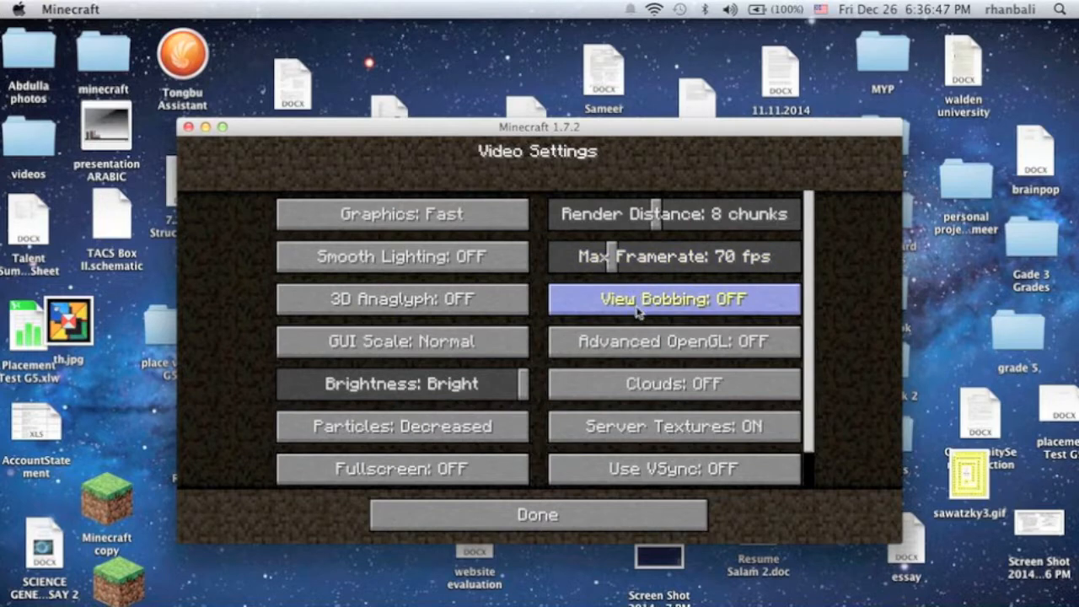
mouse_move(674, 385)
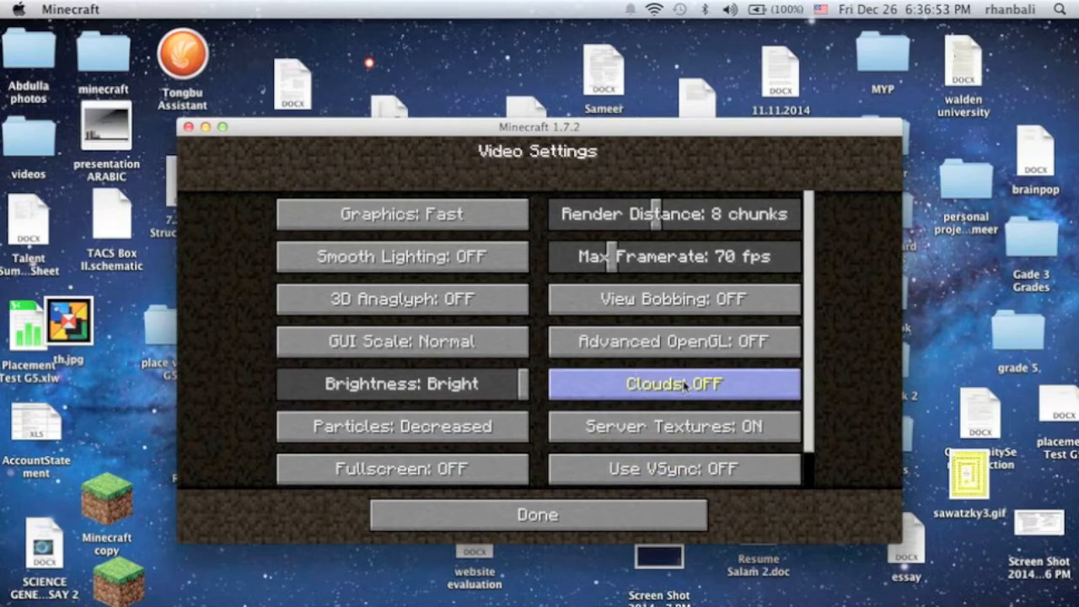
mouse_move(672, 402)
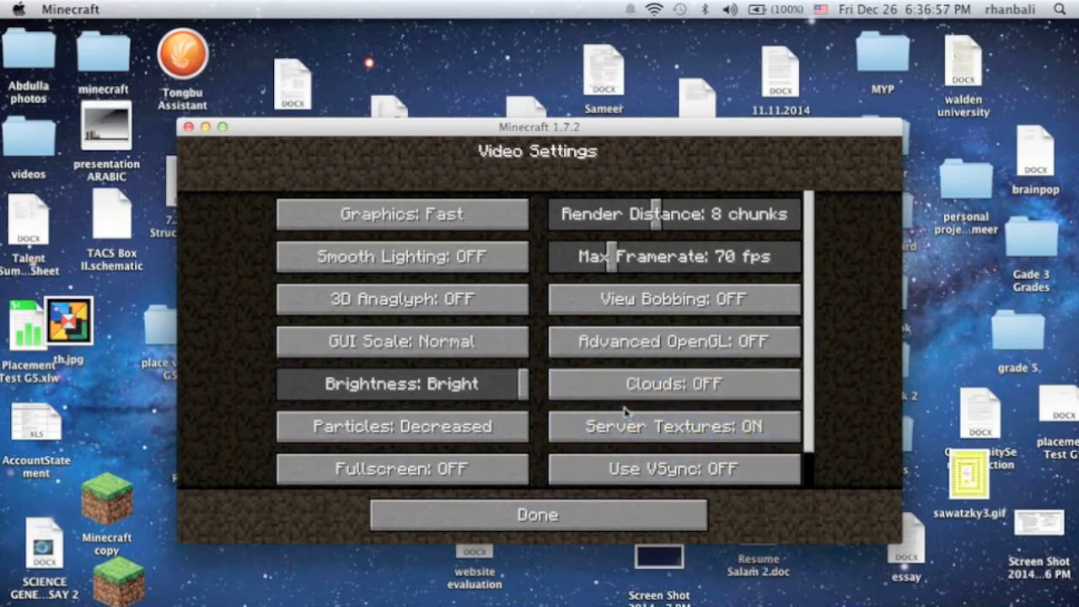
mouse_move(604, 543)
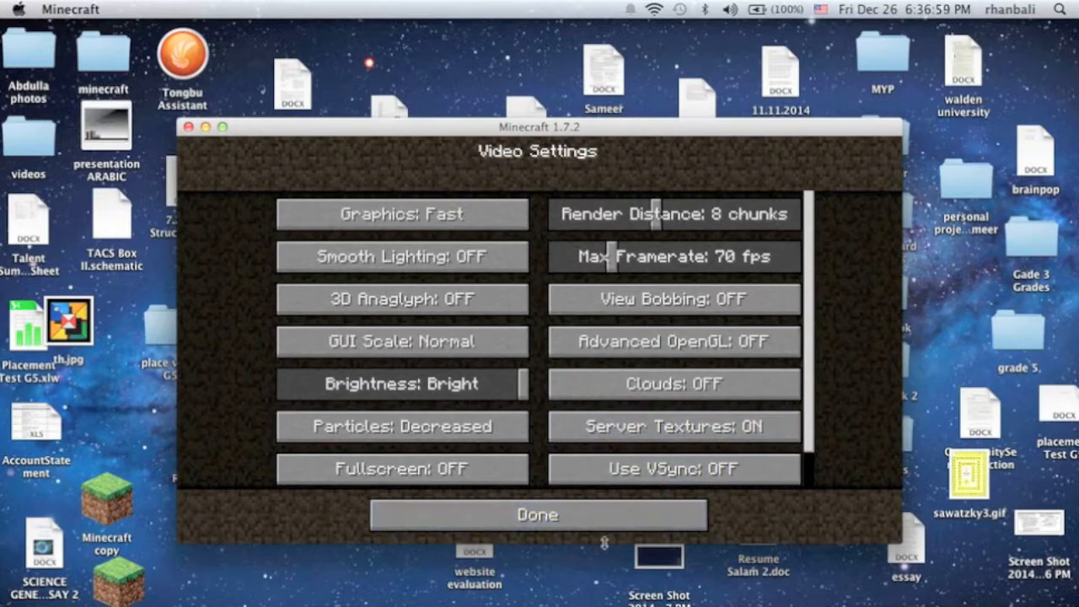
Confirm Fast graphics, 8 chunks, 70 fps and extras off, returning to Options with FOV 71.
left_click(536, 516)
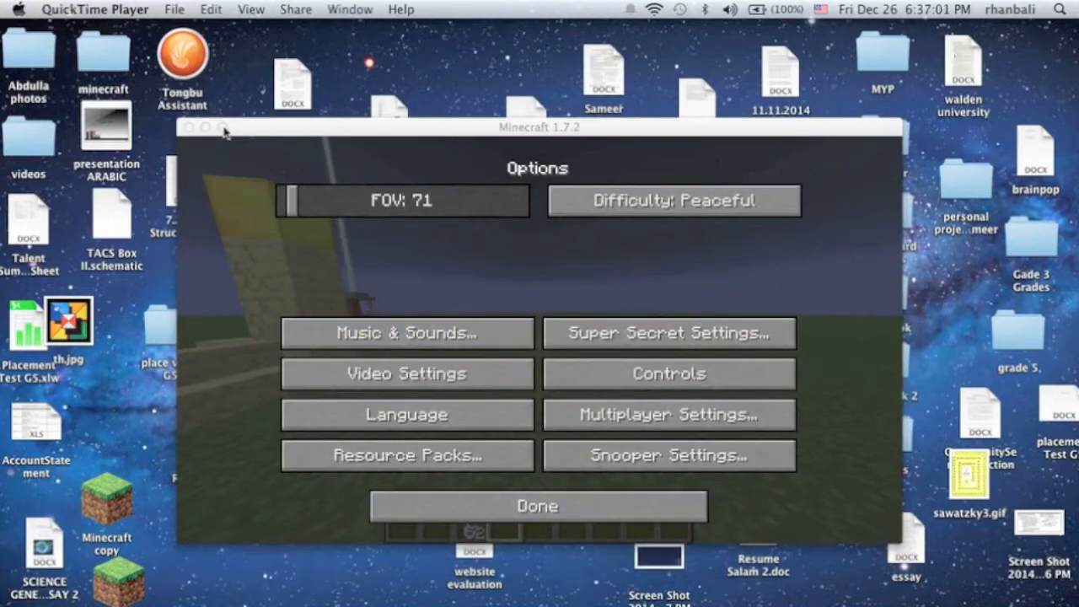
Close Options and return to the world with the new video settings.
left_click(536, 506)
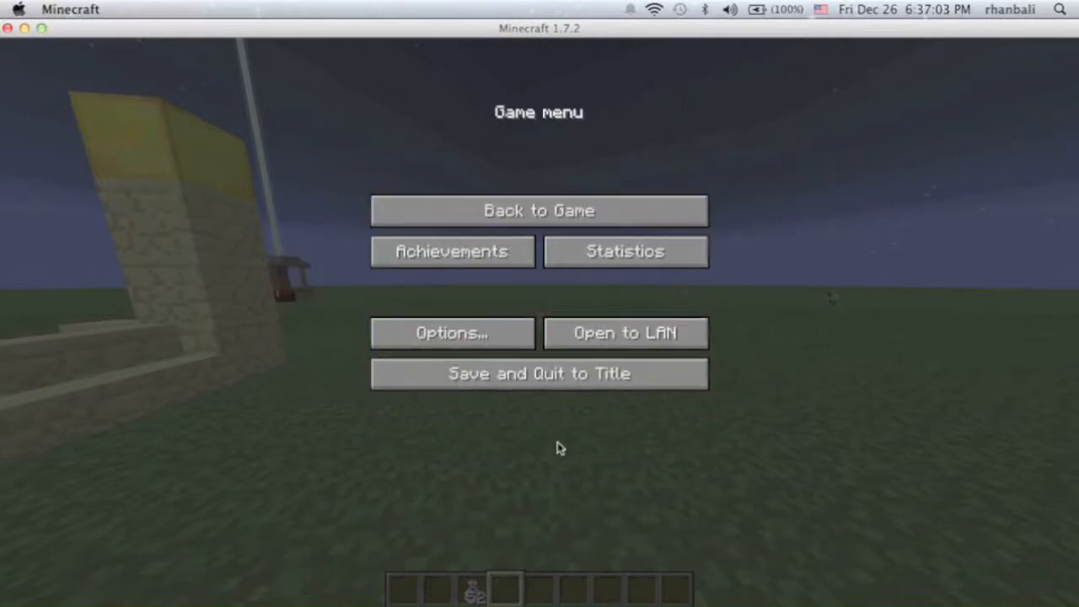
left_click(539, 209)
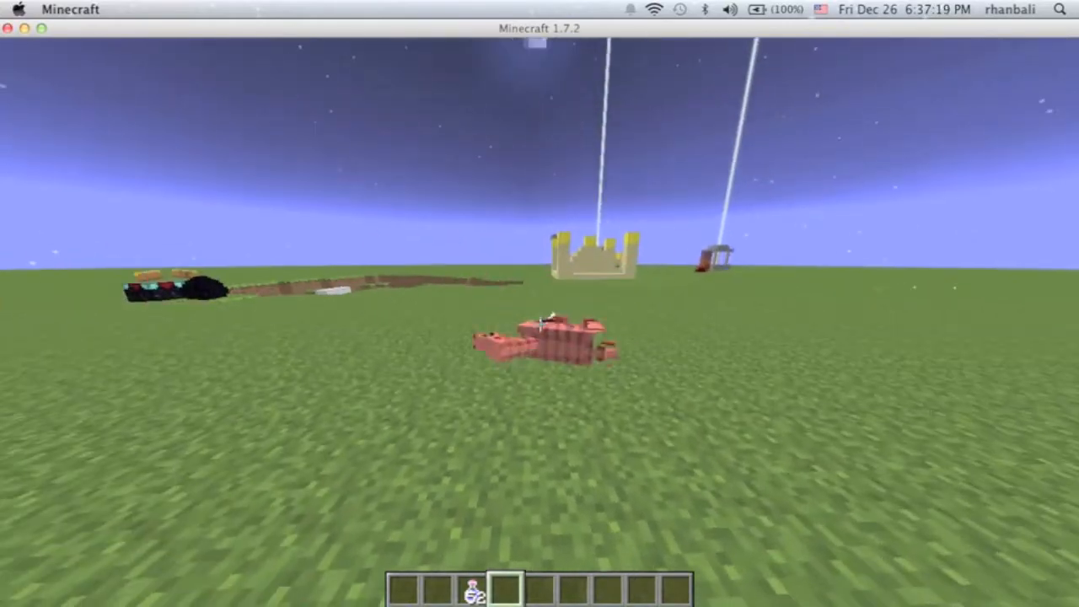
Check the creative inventory twice, ending with a Lucky Potion held in the hotbar.
key("e")
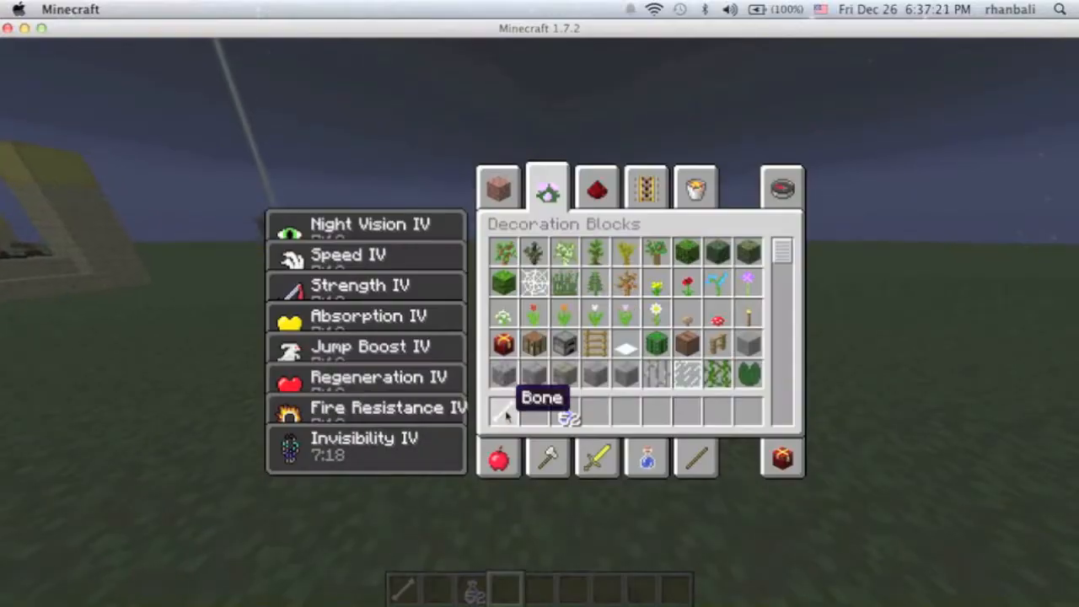
key("escape")
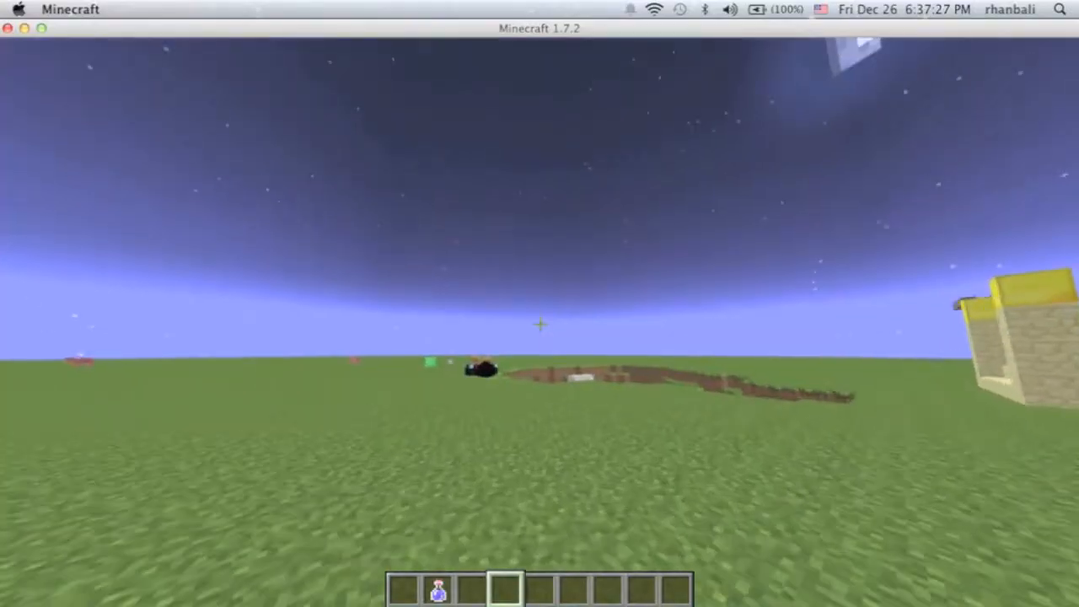
key("e")
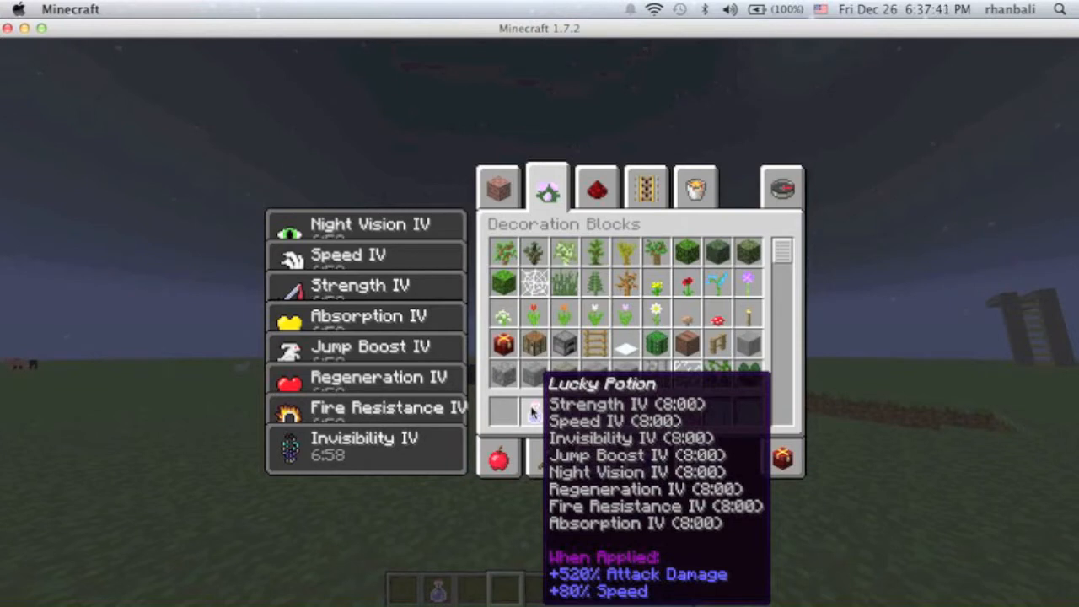
key("escape")
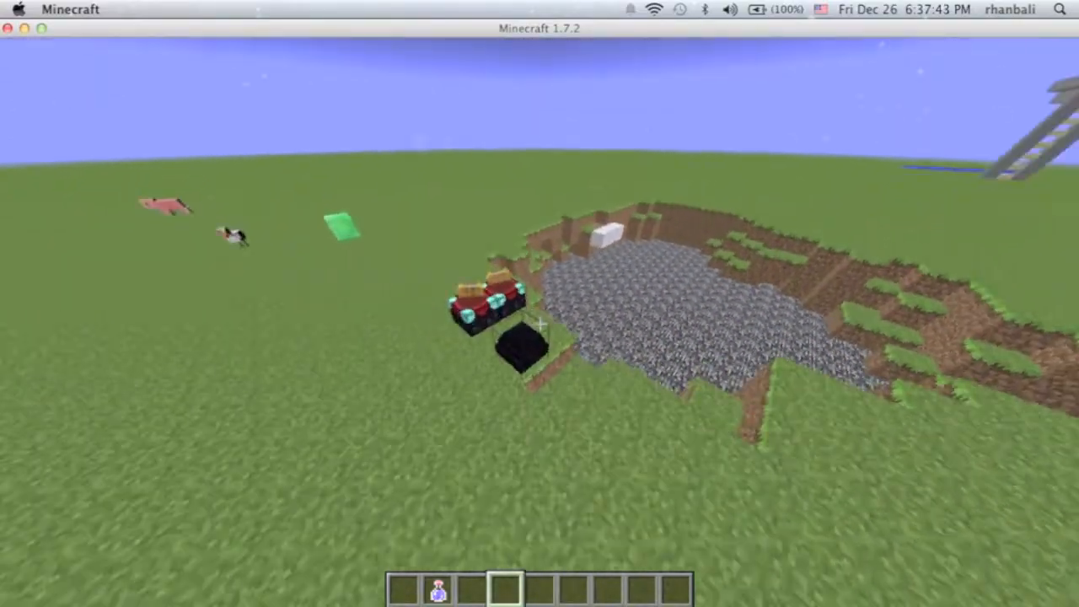